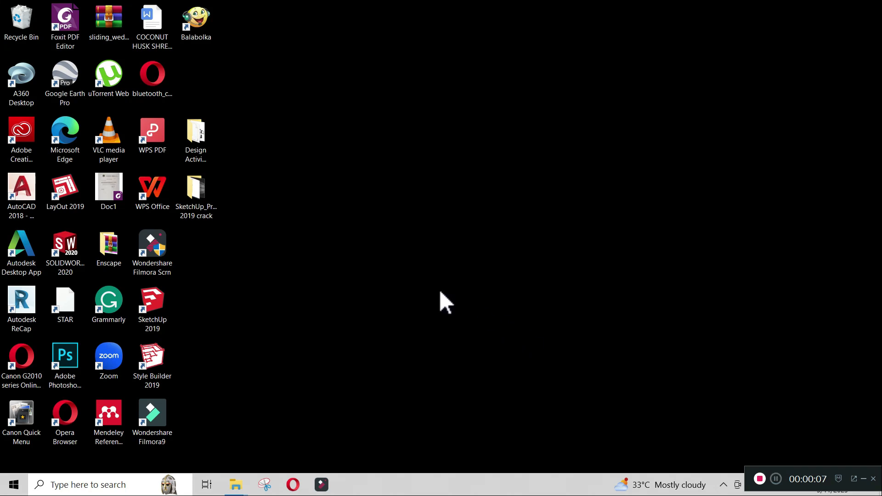
mouse_move(461, 298)
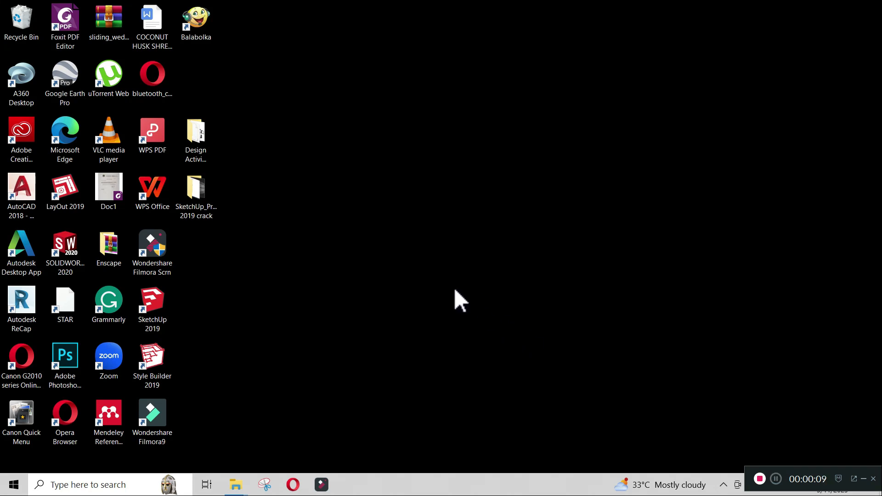
mouse_move(309, 261)
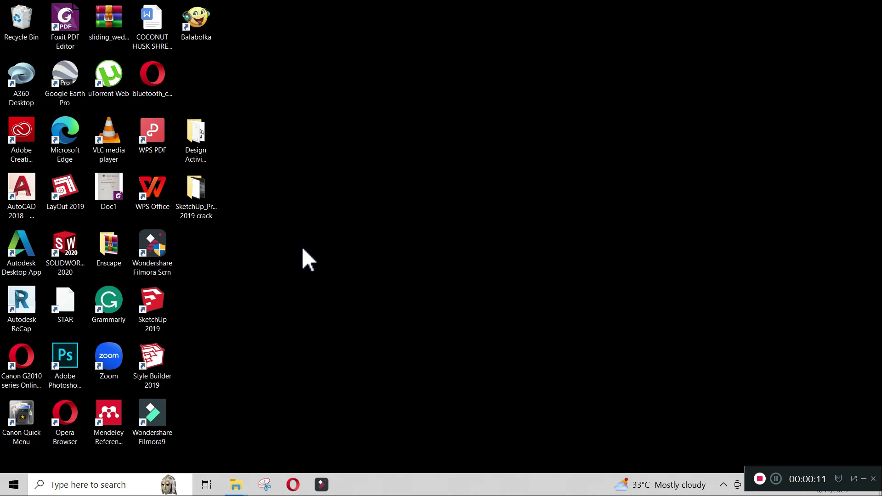
Step: Launch AutoCAD 2018 from its desktop shortcut and wait for the Start page
click(21, 189)
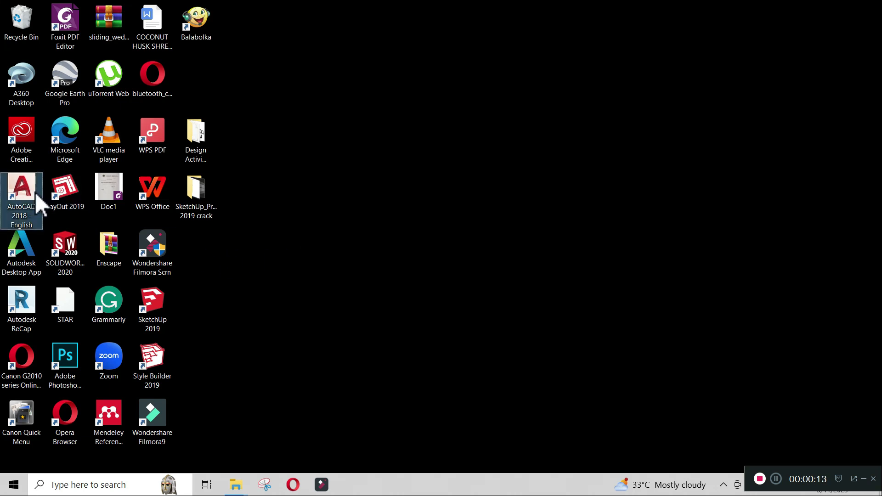
double_click(21, 191)
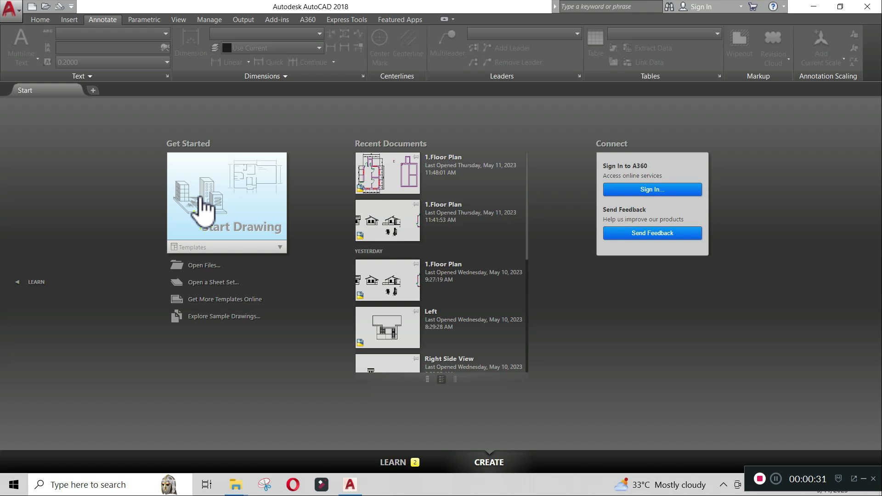
Step: Open a new blank Drawing1 and switch the background grid off
click(226, 203)
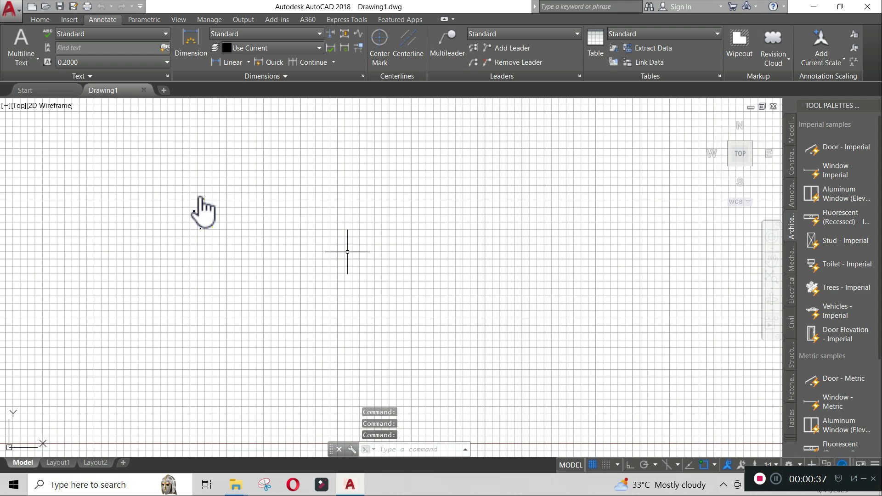
mouse_move(521, 331)
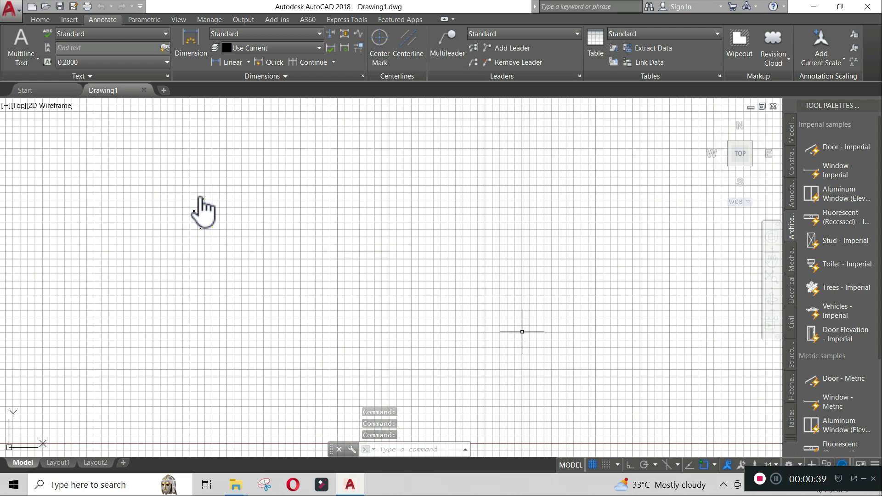
mouse_move(494, 293)
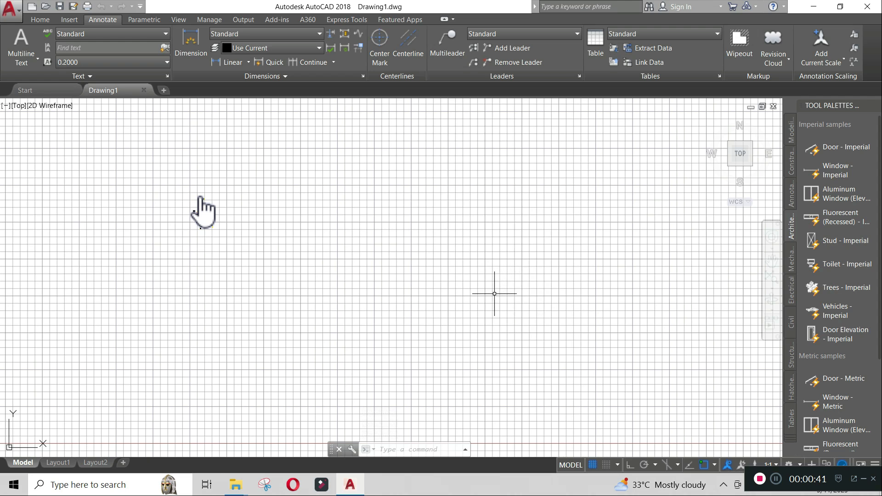
click(592, 464)
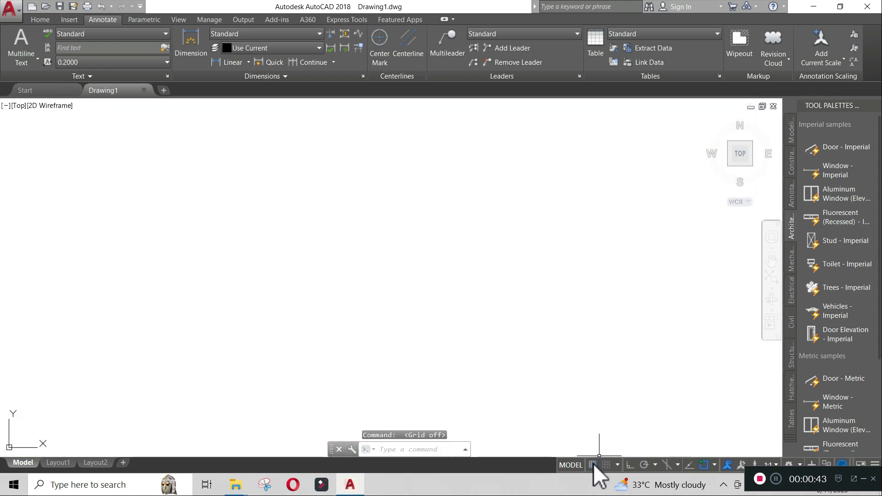
mouse_move(556, 401)
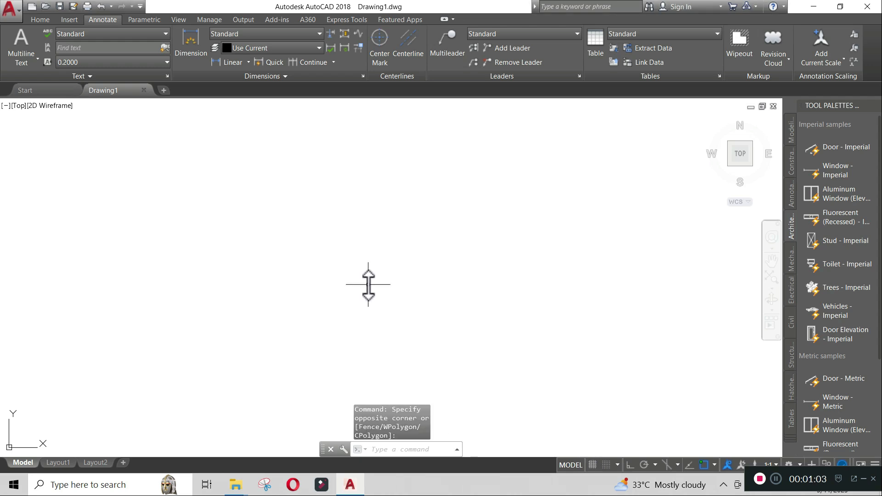
Step: Set drawing units to 0-decimal length precision with Millimeters insertion scale
text(UN)
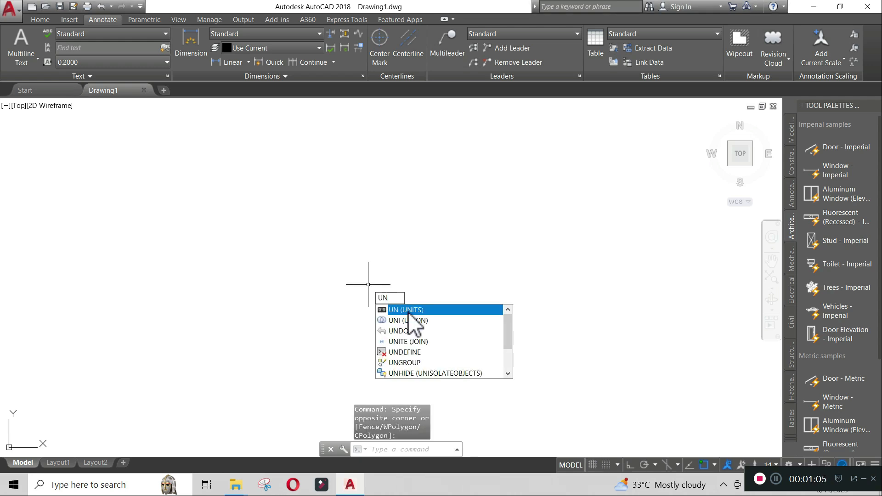
click(406, 309)
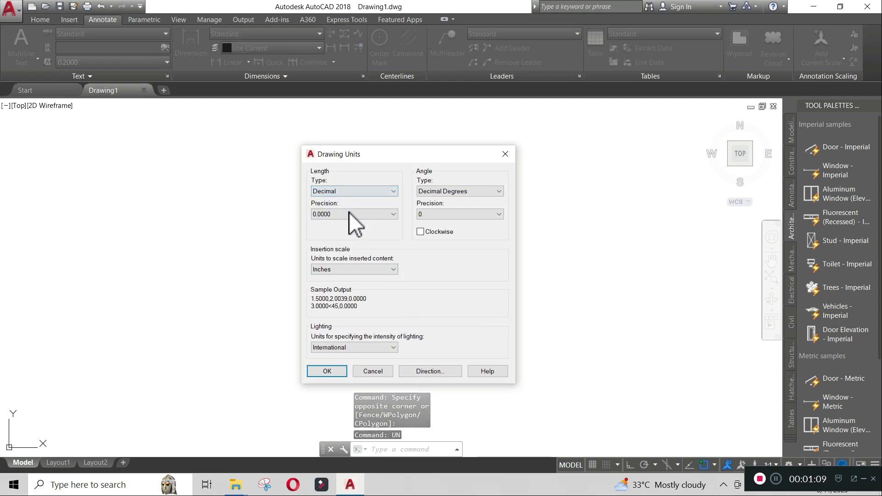
click(353, 214)
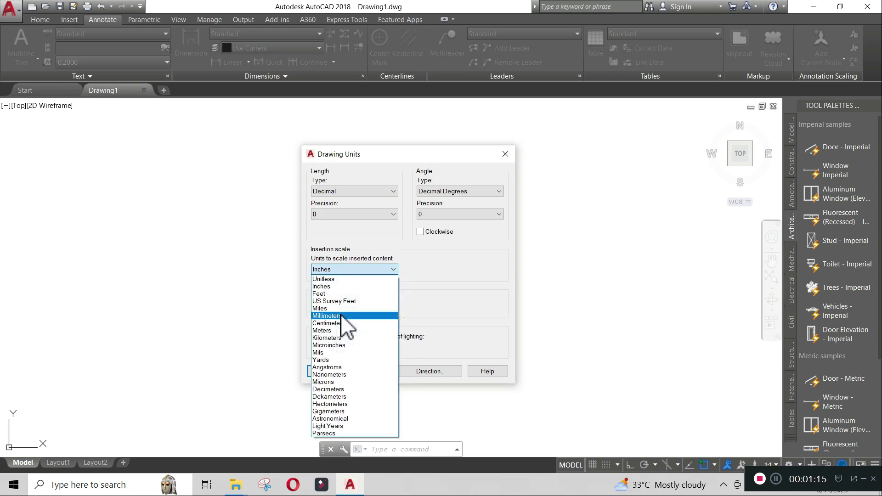
click(326, 315)
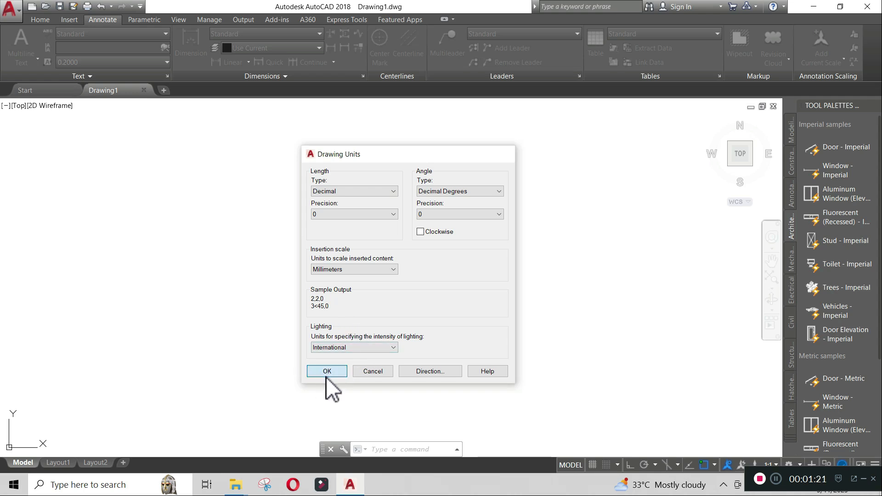
click(326, 371)
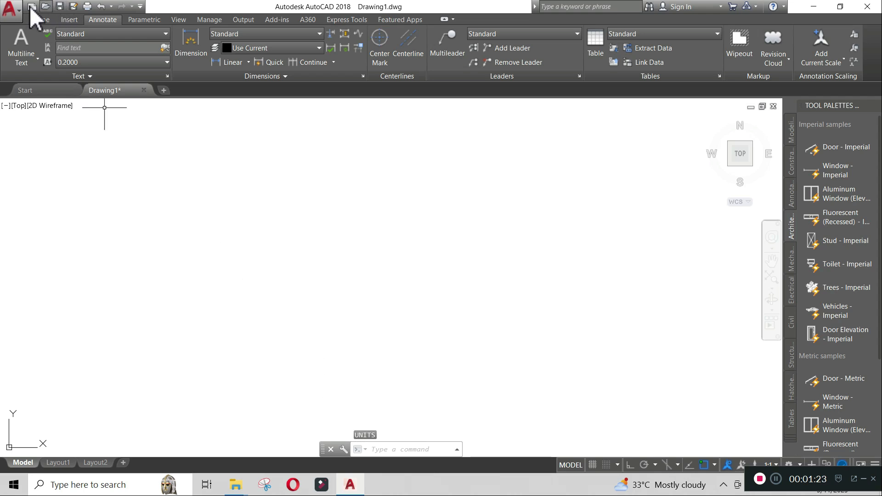
click(10, 10)
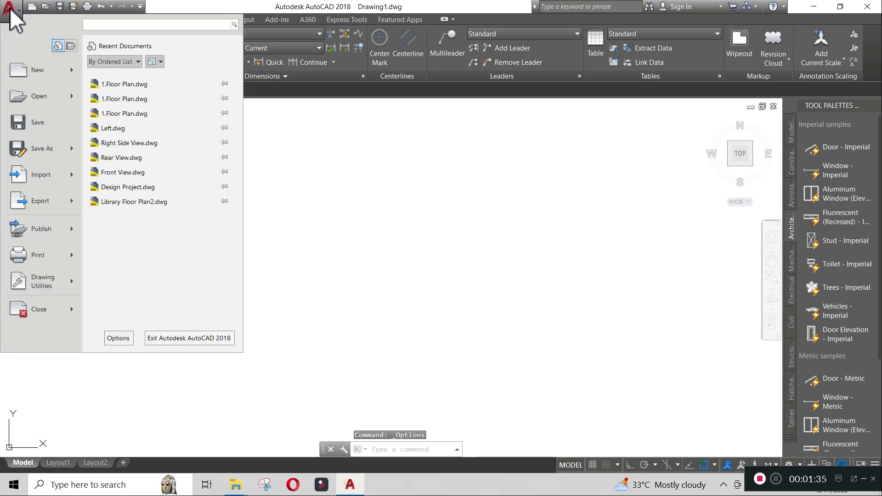
click(43, 281)
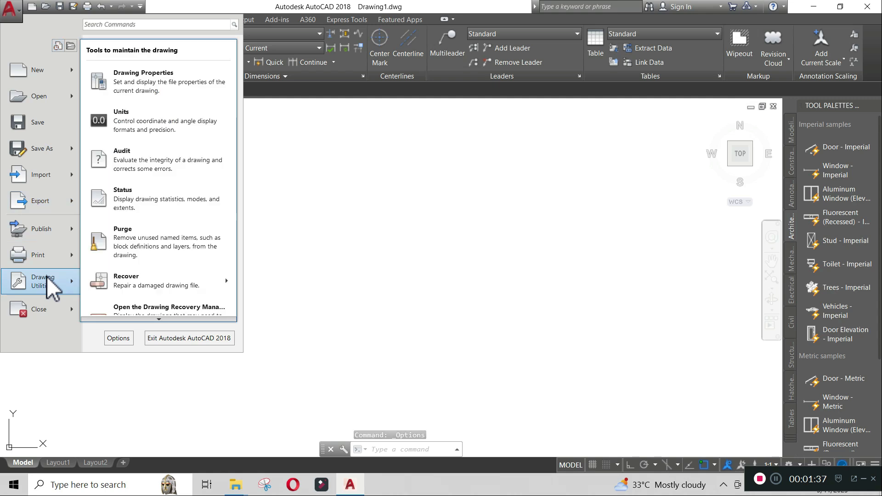
mouse_move(155, 120)
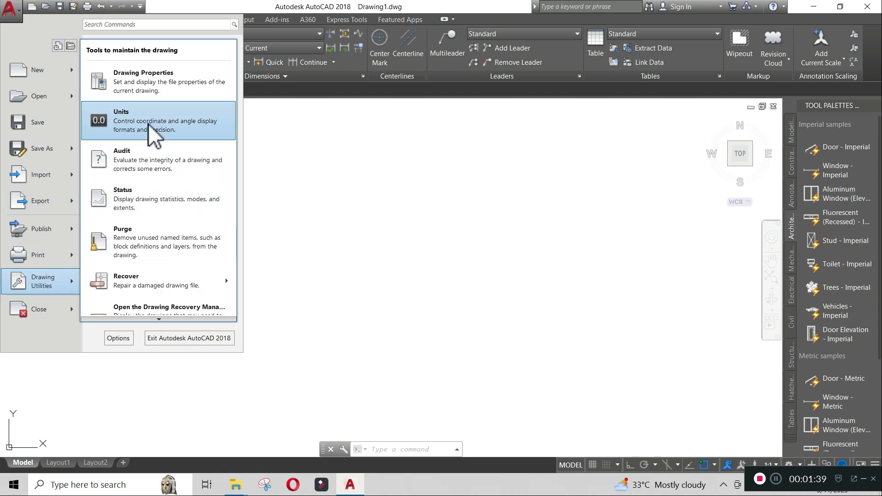
click(121, 121)
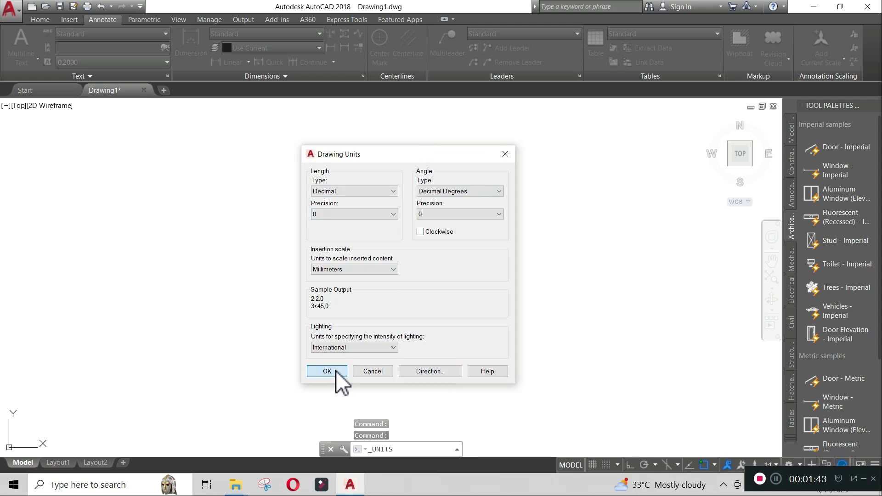
click(326, 371)
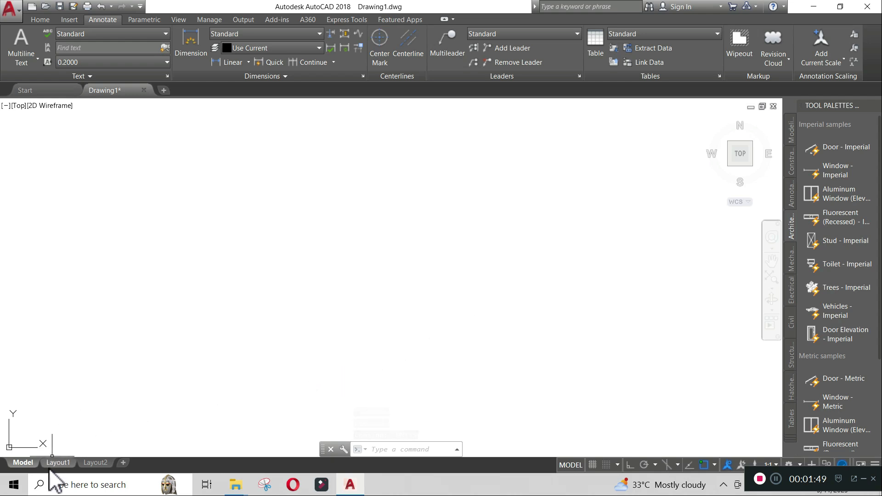
Step: Show the Layout1 sheet and erase its default viewport rectangle
click(58, 462)
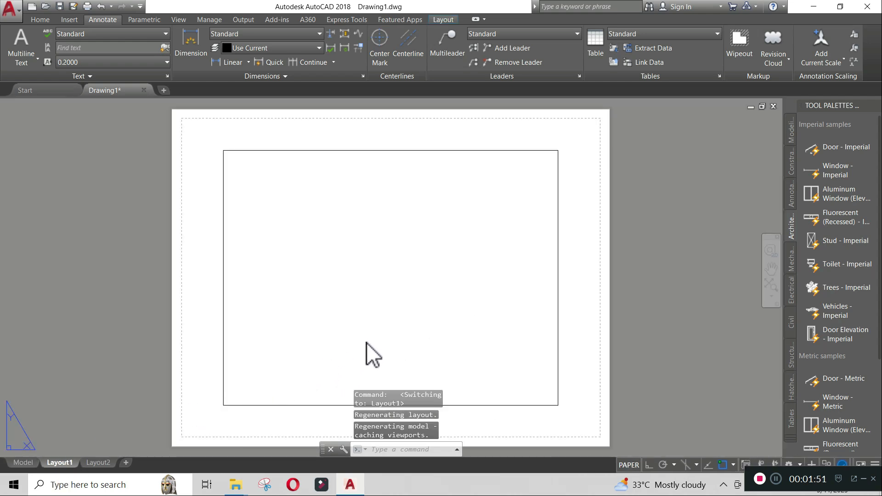
mouse_move(386, 173)
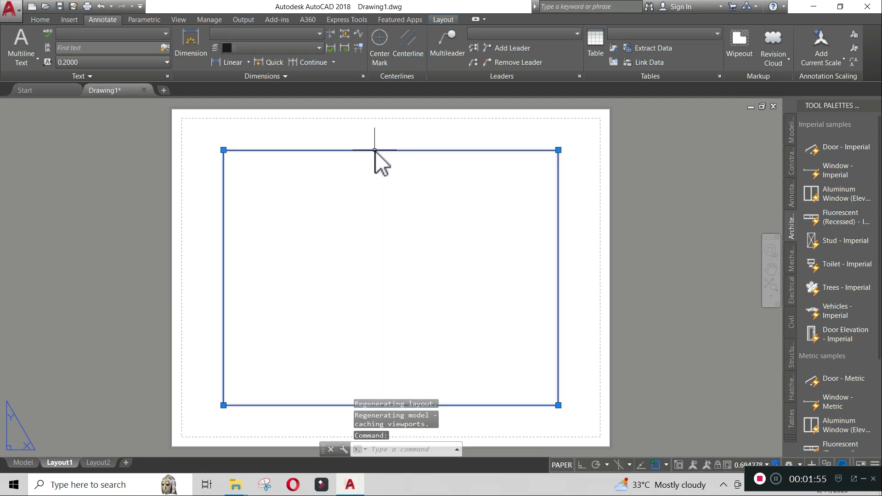
key(Delete)
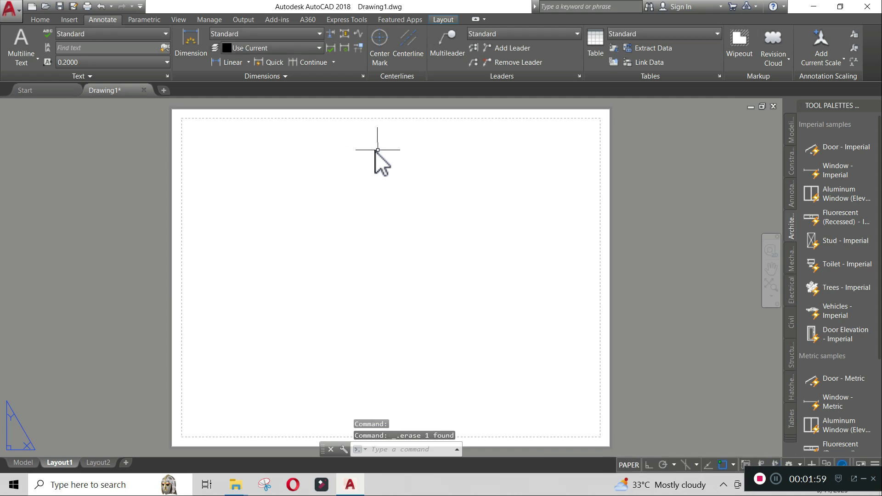
Step: Create a new Layout1 page setup named 'Floor plan' in the Page Setup Manager
right_click(60, 463)
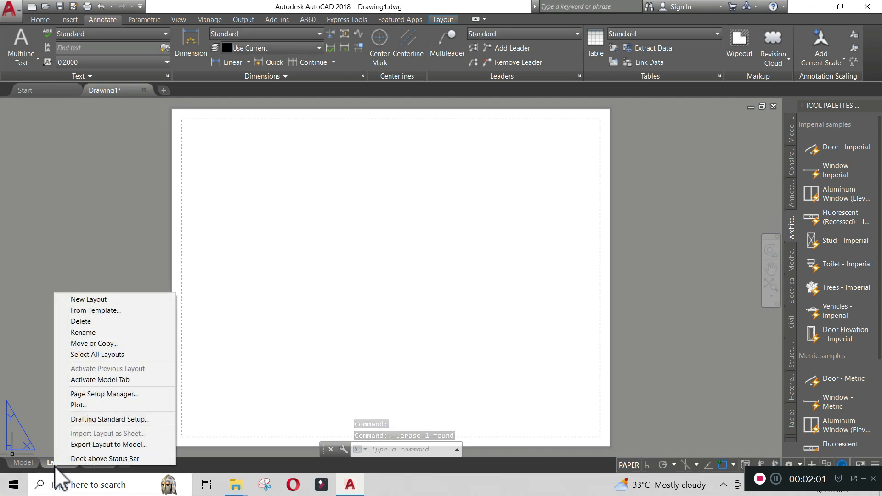
mouse_move(104, 394)
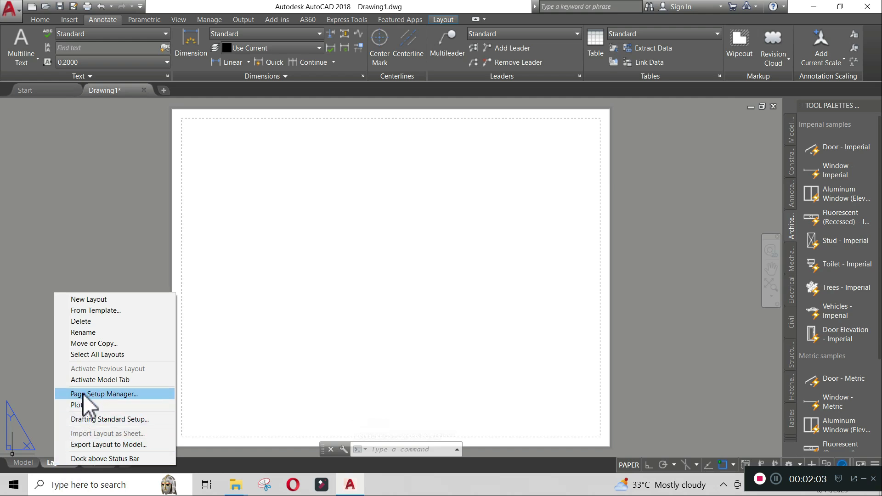
click(103, 394)
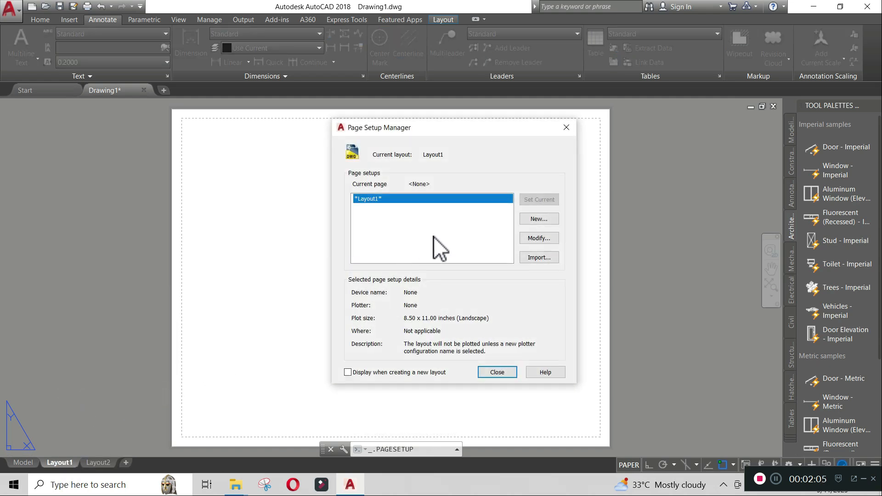
click(537, 218)
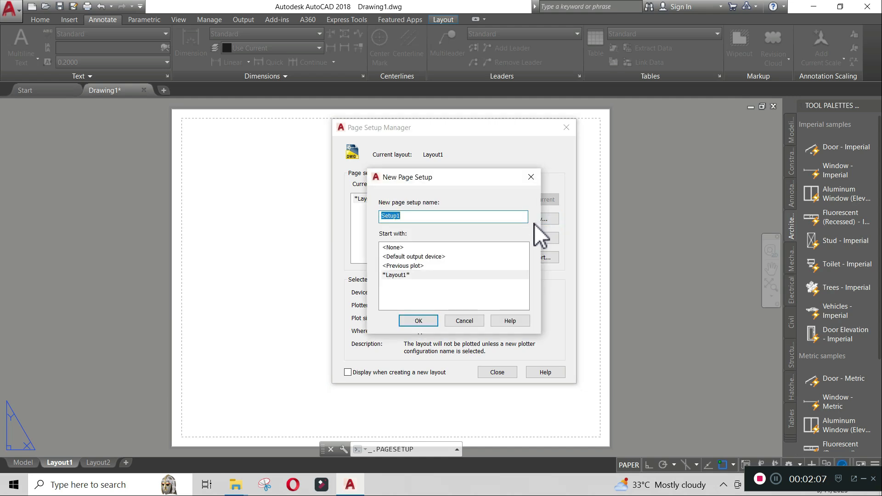
mouse_move(493, 215)
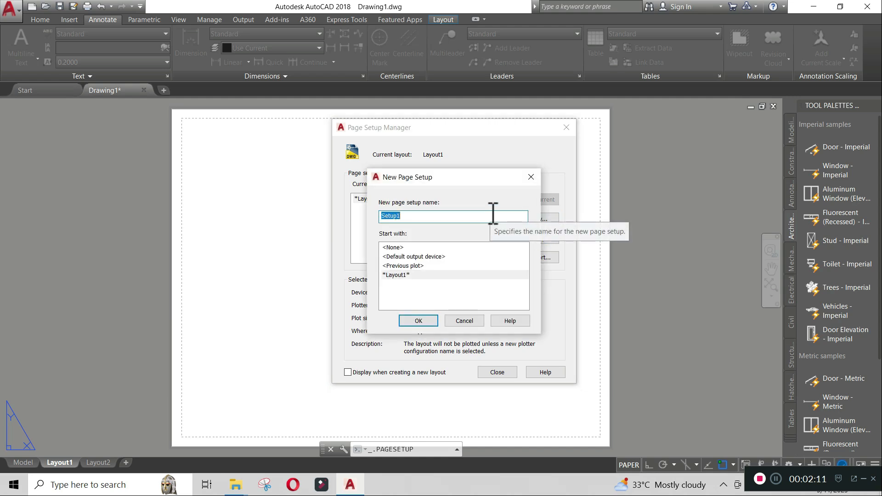
text(Floor)
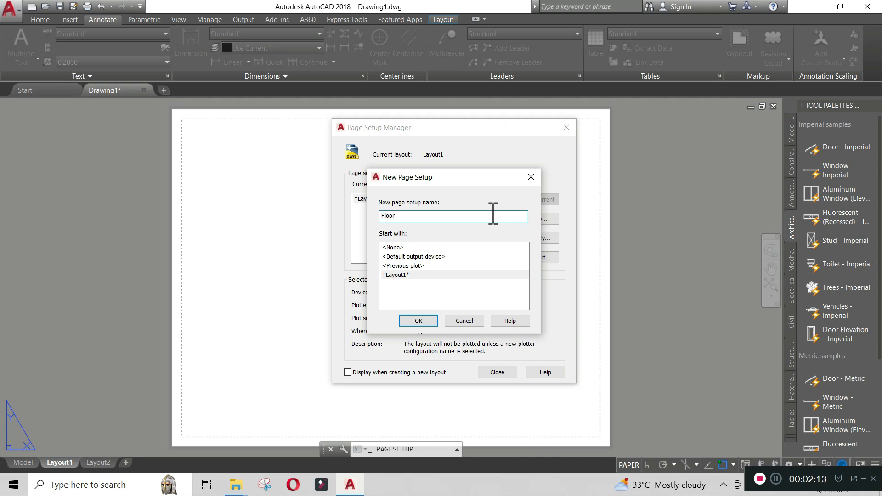
text(plan)
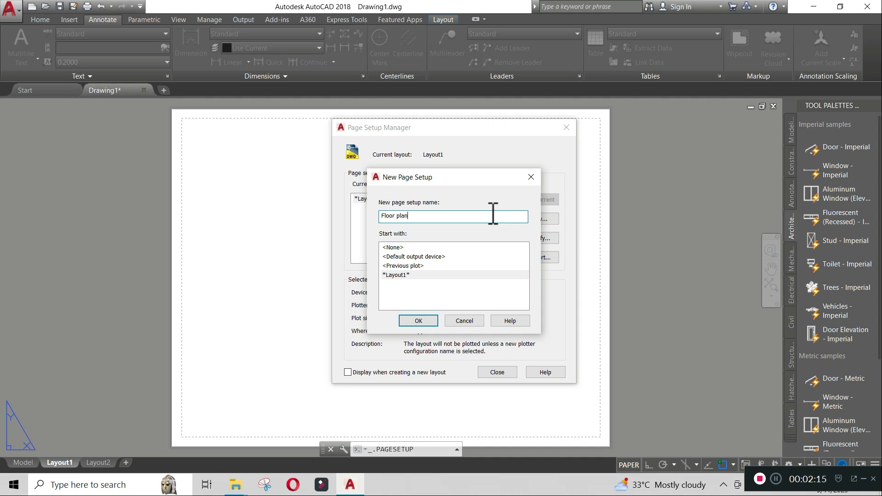
click(463, 320)
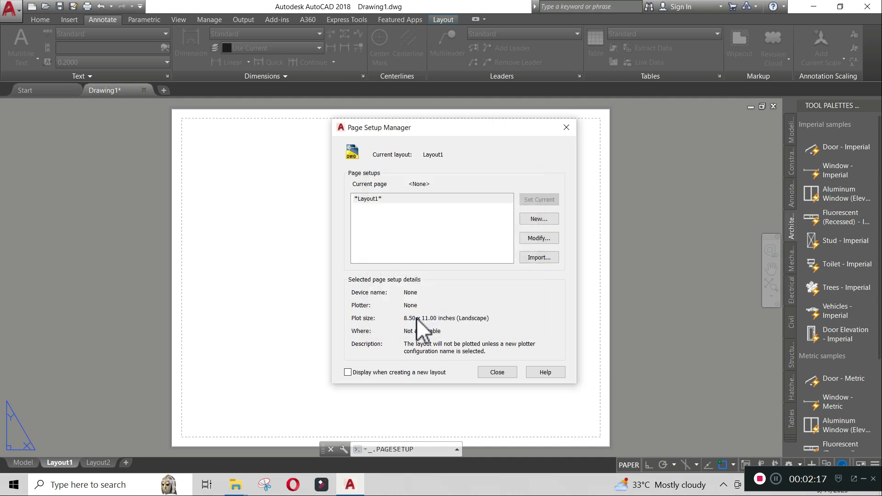
Step: Give 'Floor plan' the AutoCAD PDF (High Quality Print) plotter and ANSI A paper, and make it current
click(538, 237)
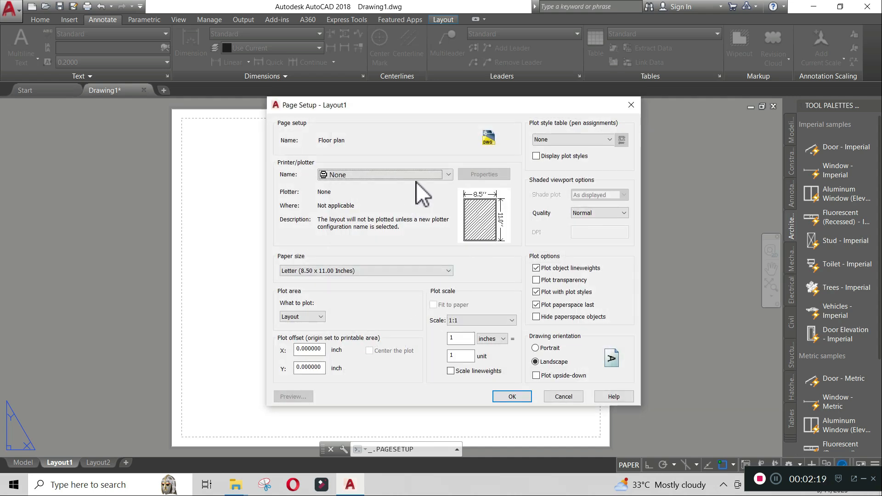
click(447, 175)
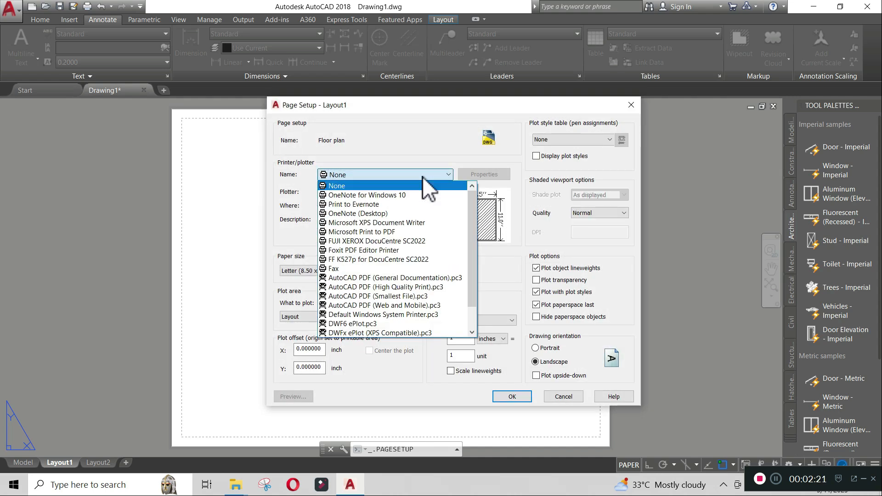
mouse_move(366, 195)
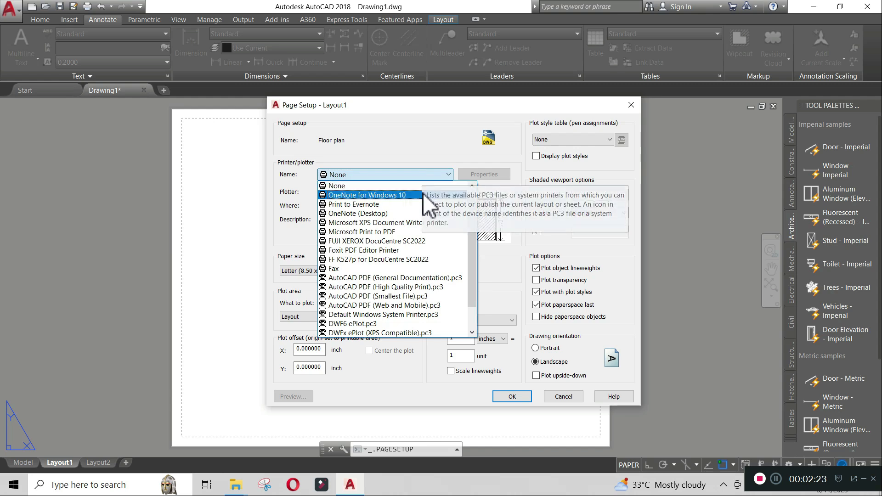
click(383, 286)
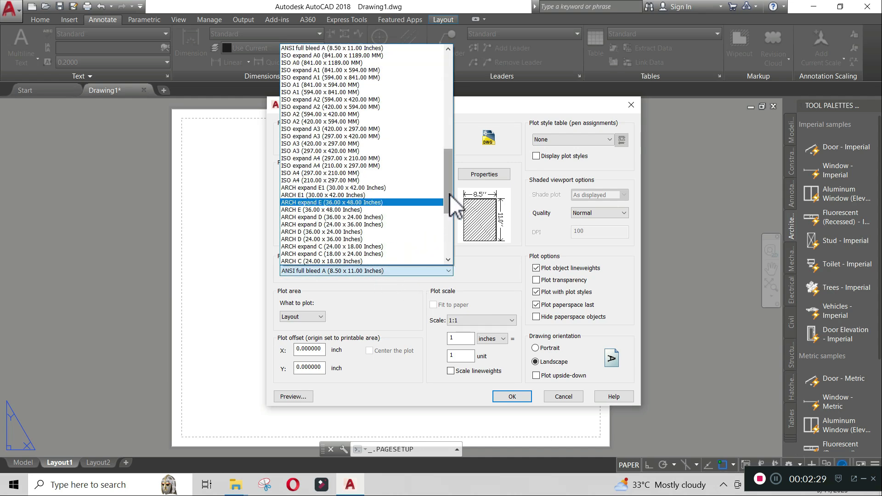
scroll(down, 3)
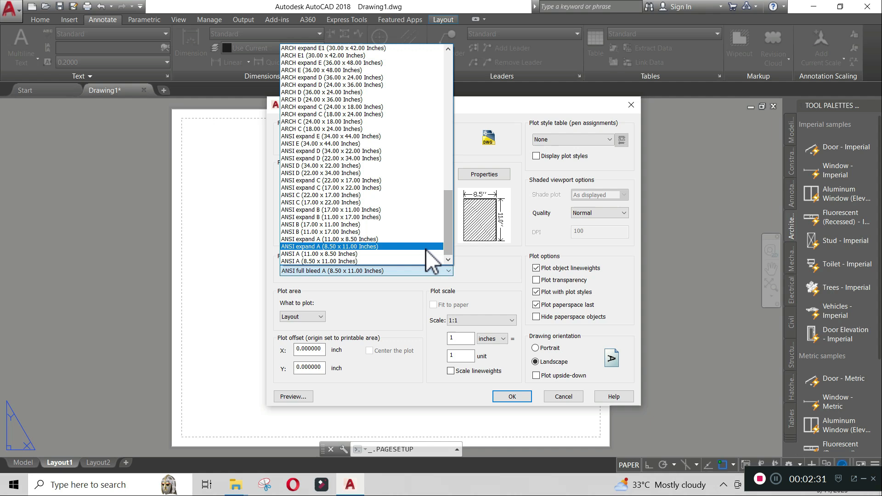
click(319, 253)
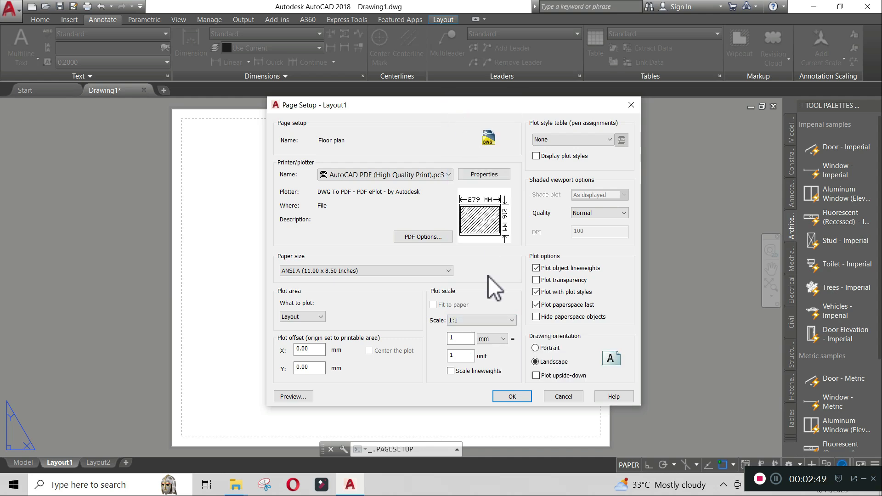
mouse_move(516, 398)
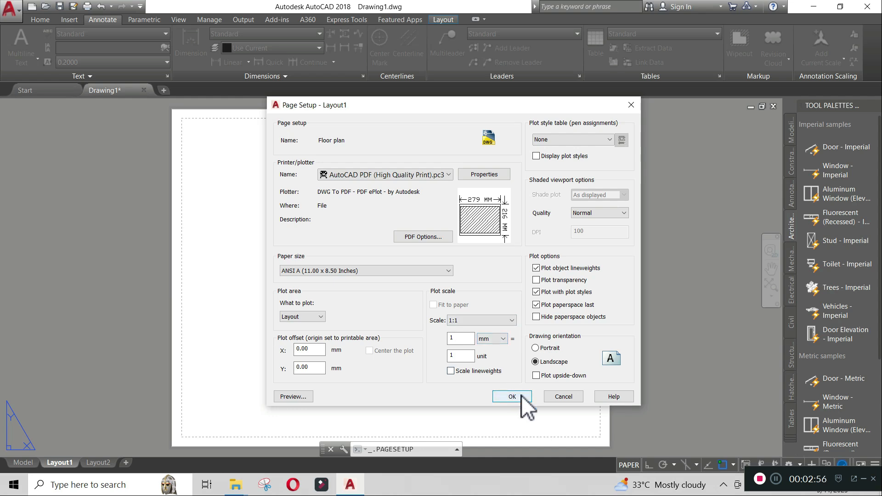
click(512, 397)
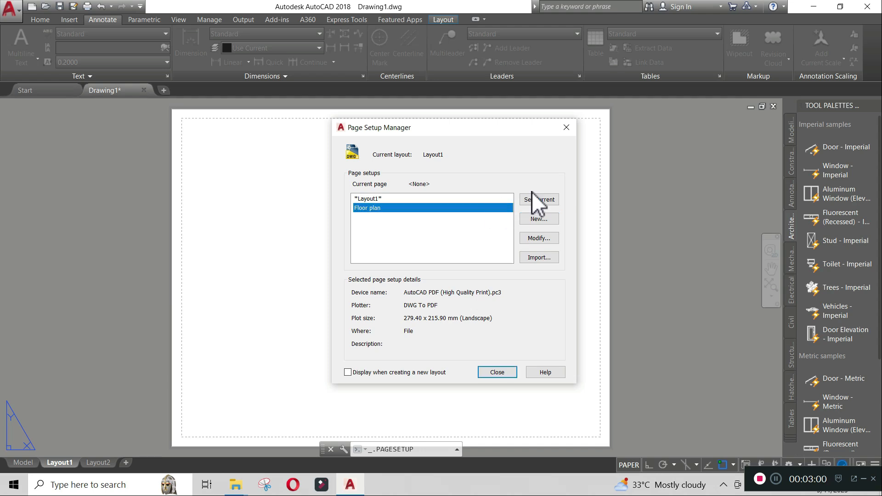
click(538, 199)
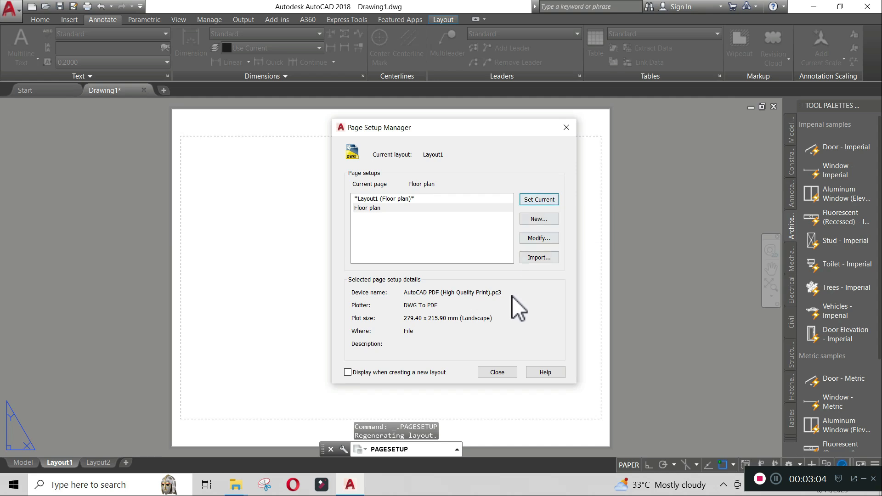
click(496, 372)
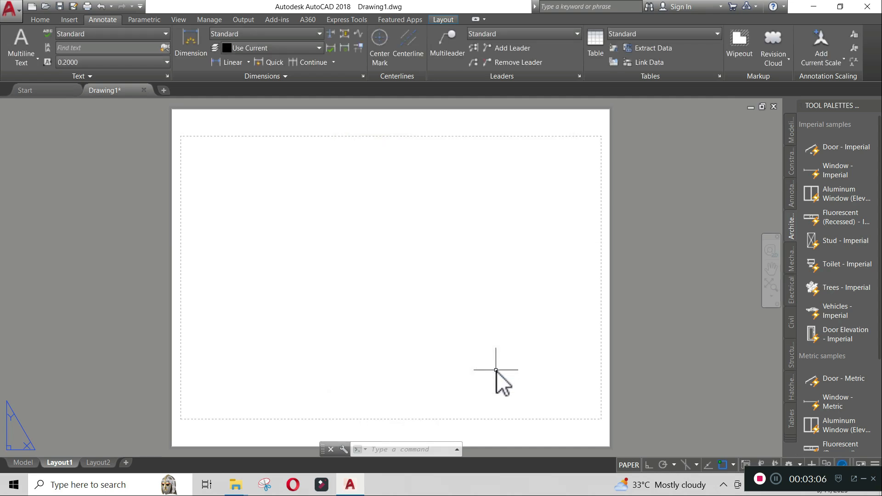
mouse_move(488, 337)
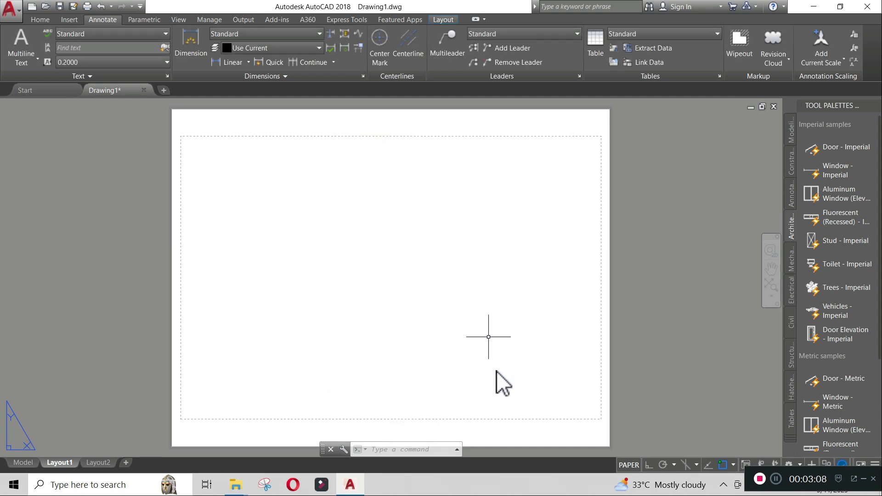
mouse_move(386, 220)
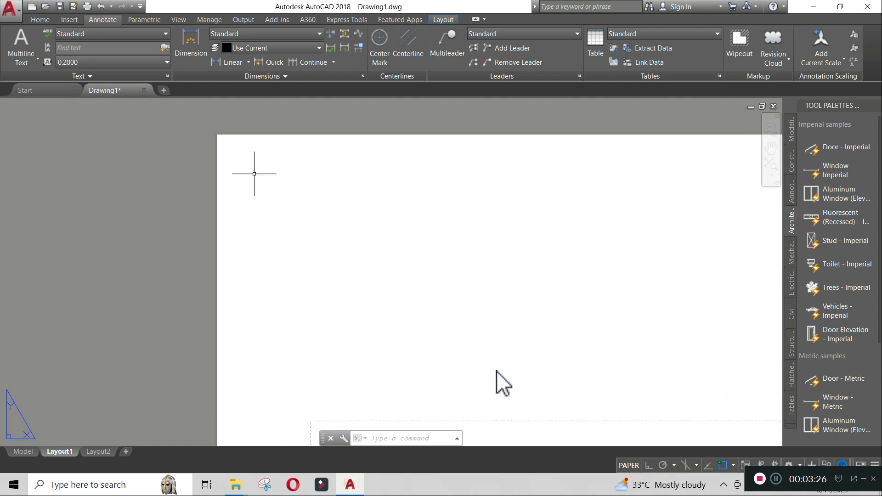
Step: Draw 25 mm margin guide lines at the top-left and bottom-right sheet corners
text(LINE)
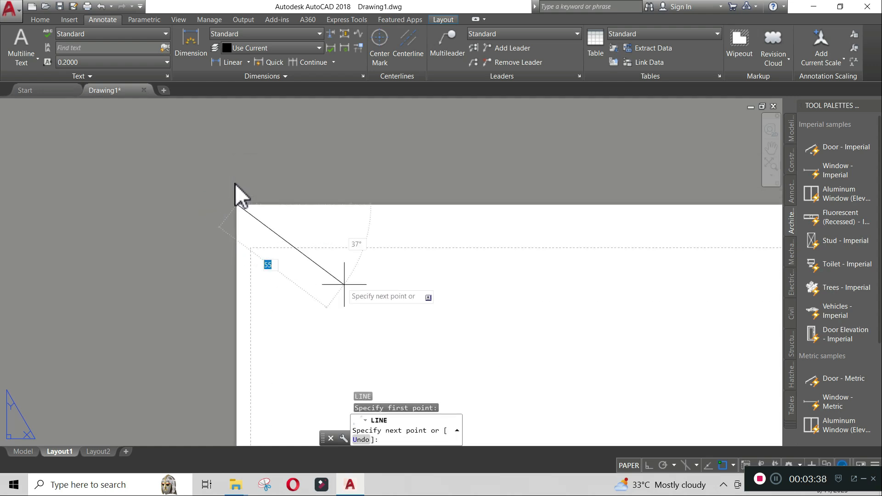
mouse_move(650, 466)
text(2)
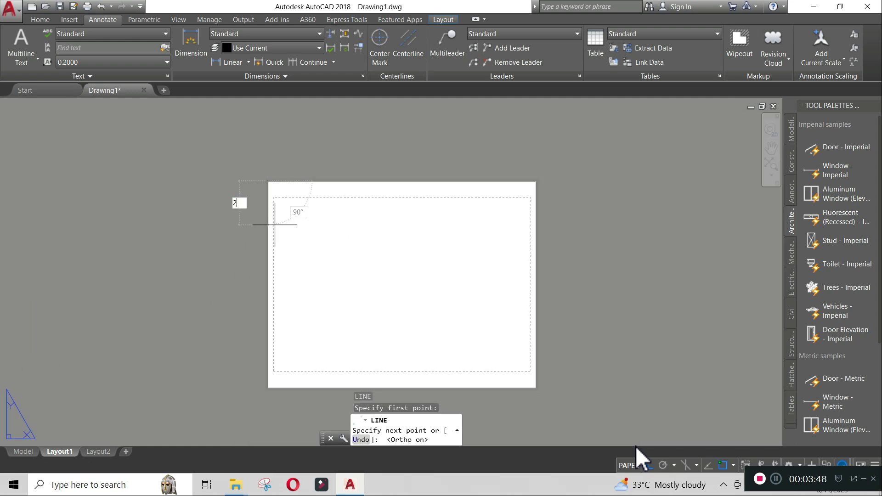
text(5)
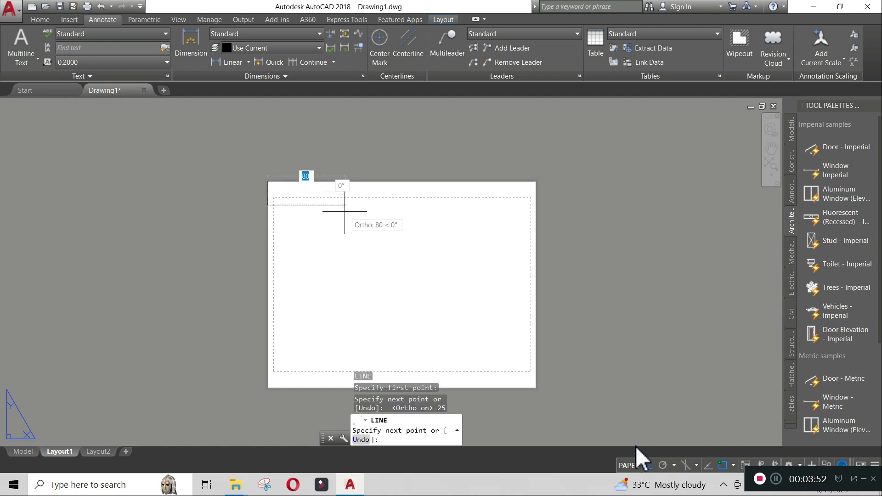
text(55)
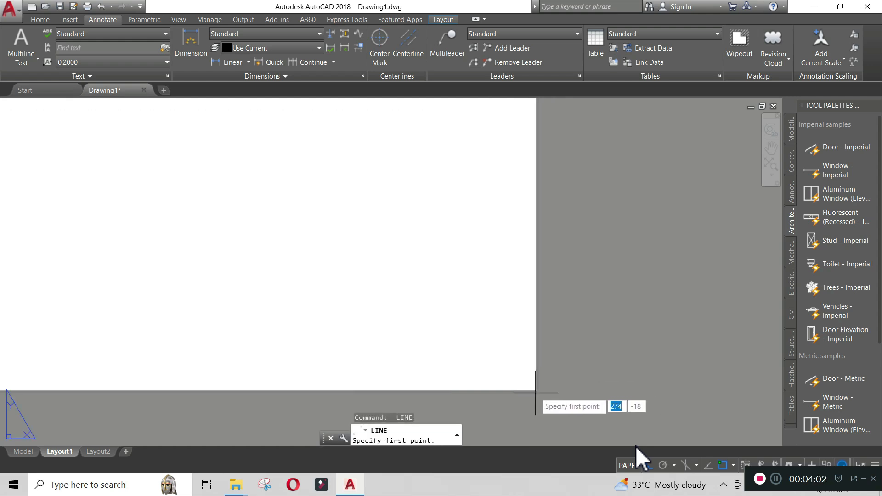
click(540, 399)
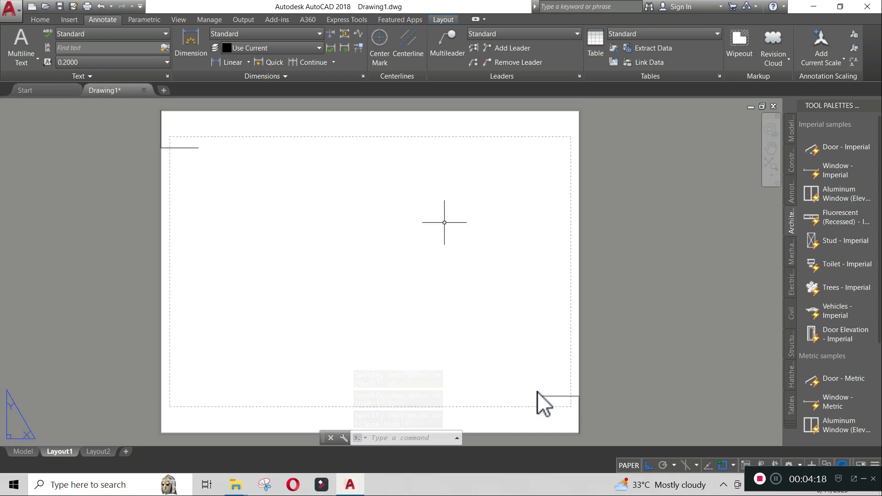
Step: Start the border rectangle with its first corner at the top-left guide line end
text(RECTANG)
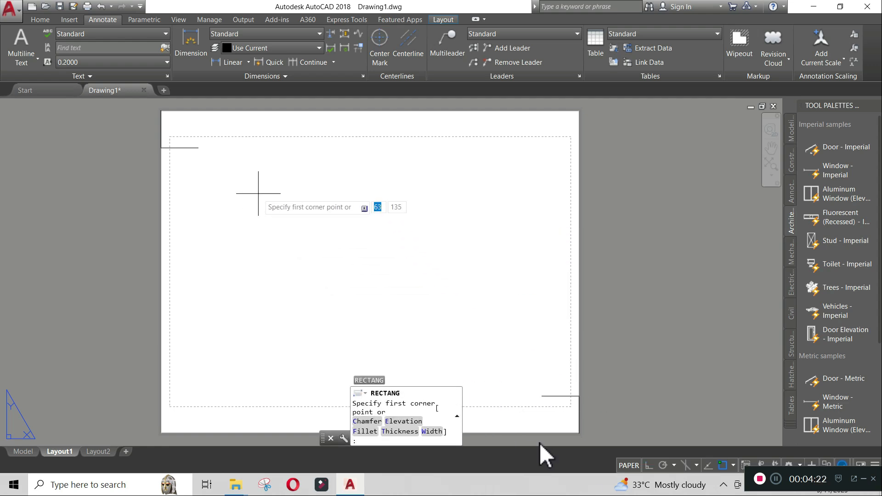
click(199, 148)
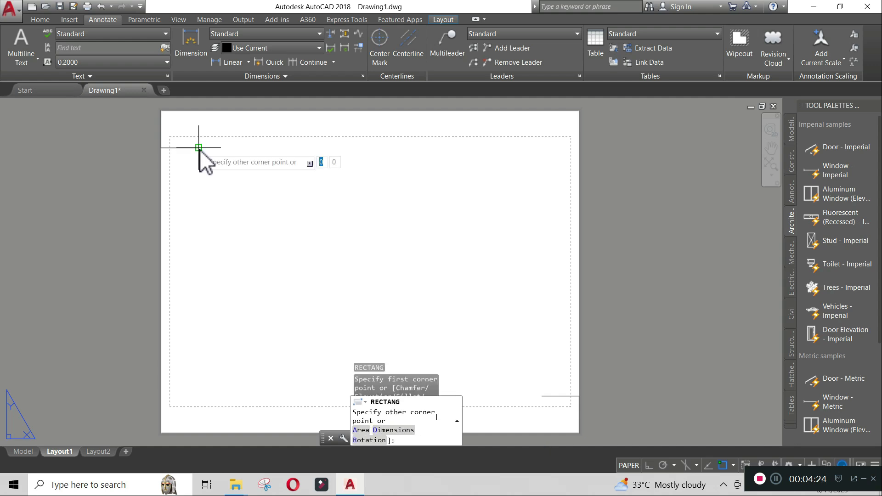
mouse_move(470, 351)
text(RE)
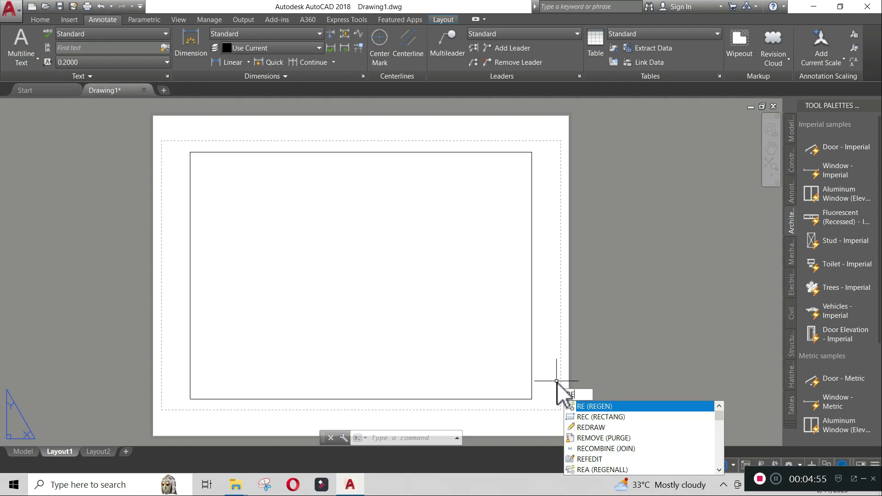
Step: Draw a dimensioned title-block strip anchored at the border's bottom-right corner, entering 25
click(601, 416)
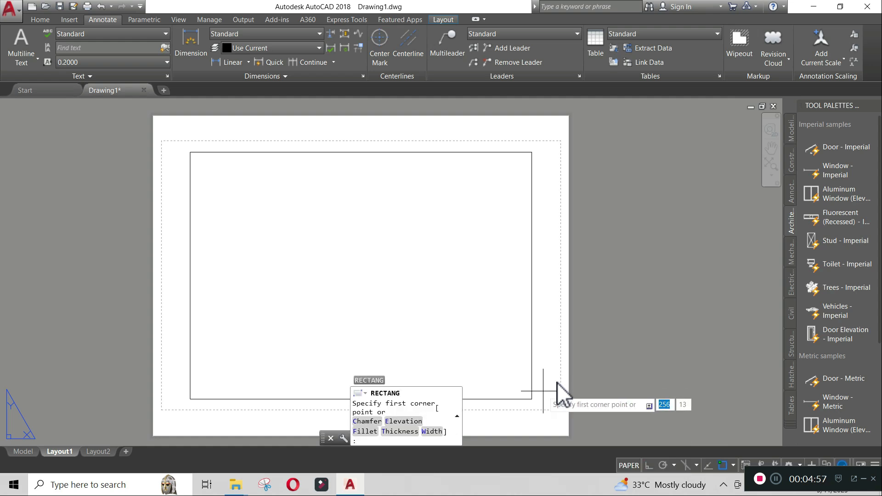
click(543, 393)
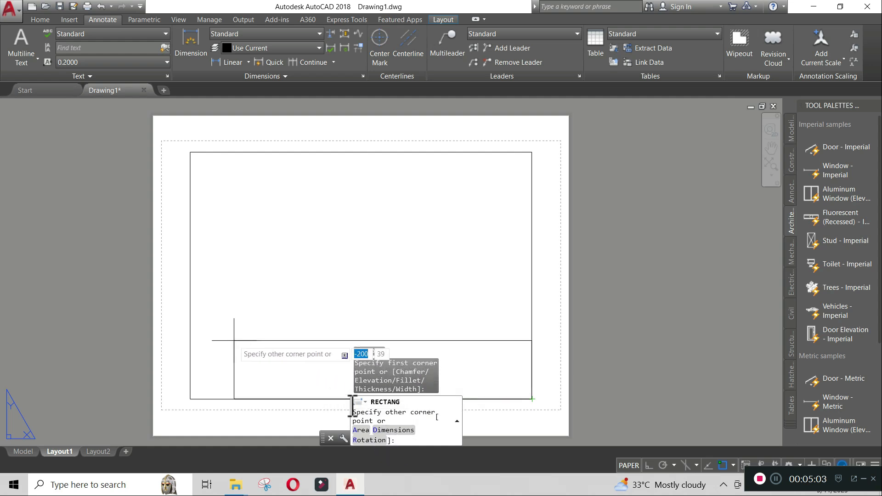
text(d)
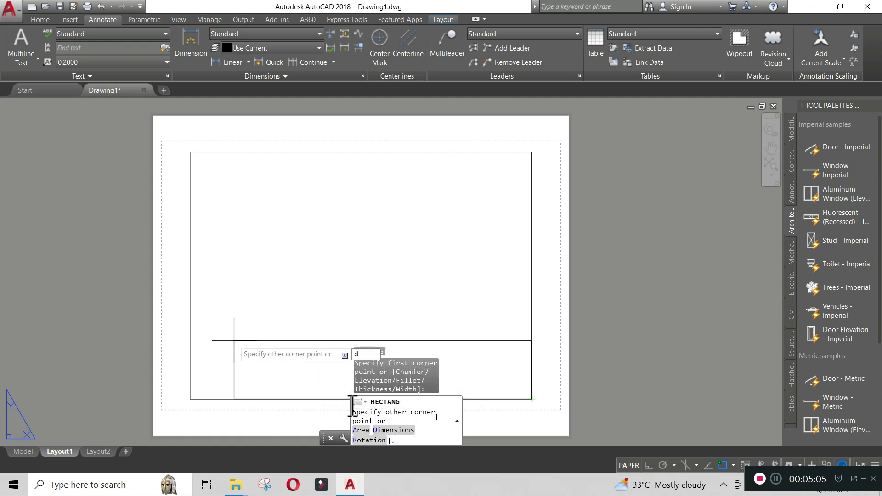
key(enter)
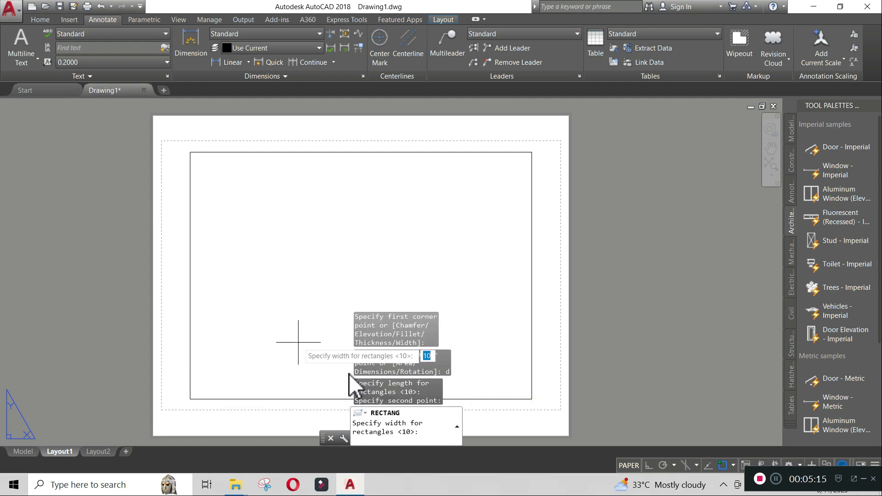
text(25)
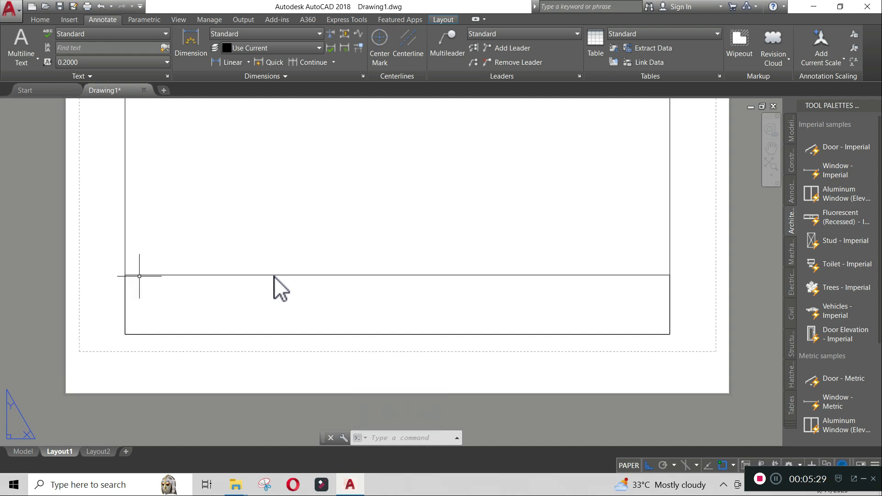
text(RE)
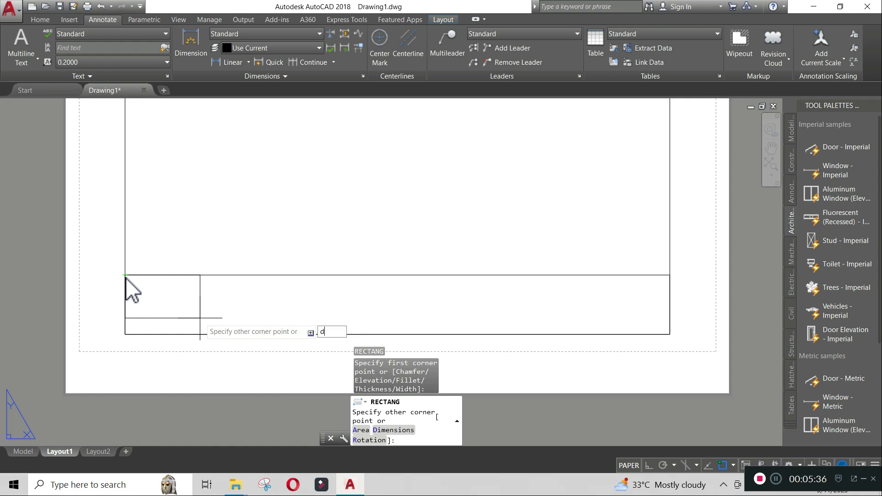
Step: Place a 25 by 25 square cell at the strip's left end
key(enter)
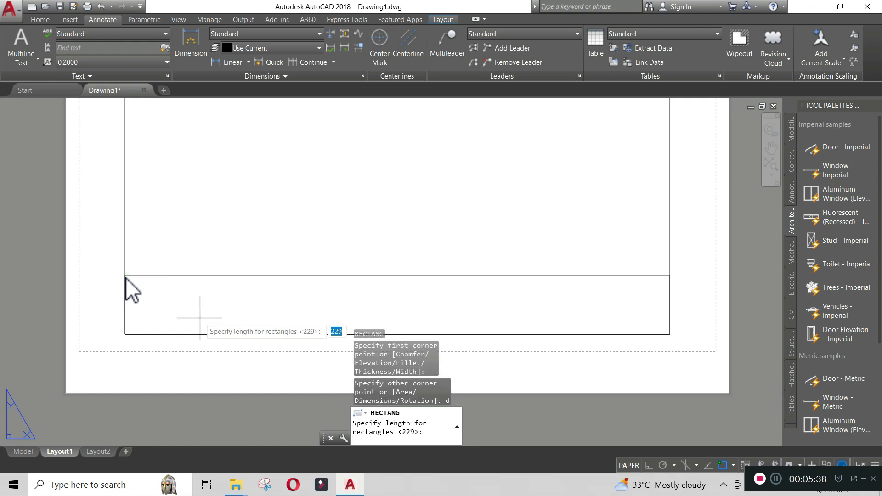
text(25)
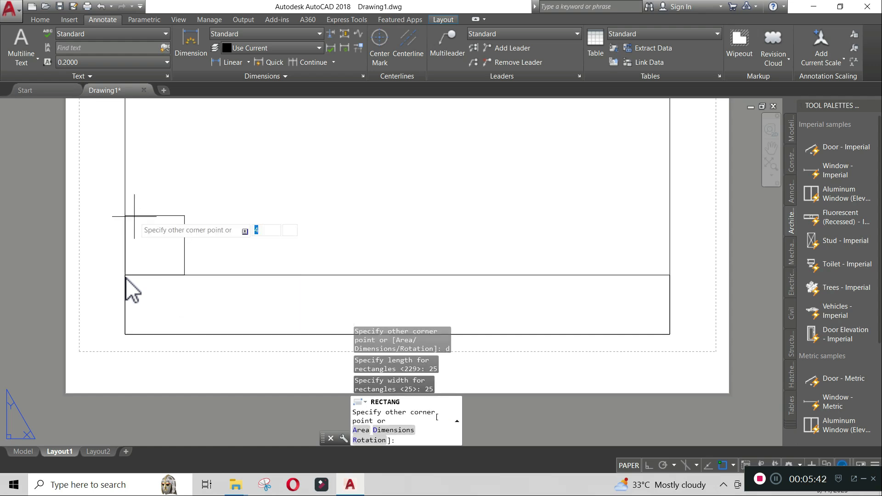
key(enter)
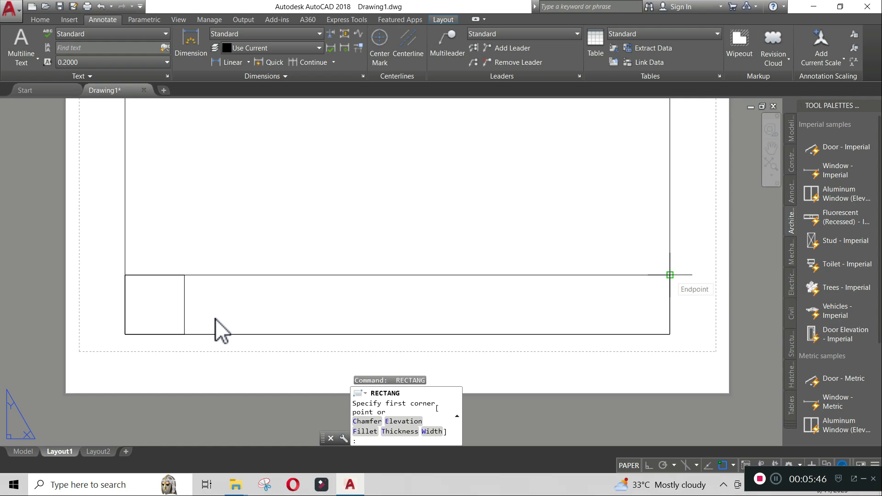
click(669, 275)
text(d)
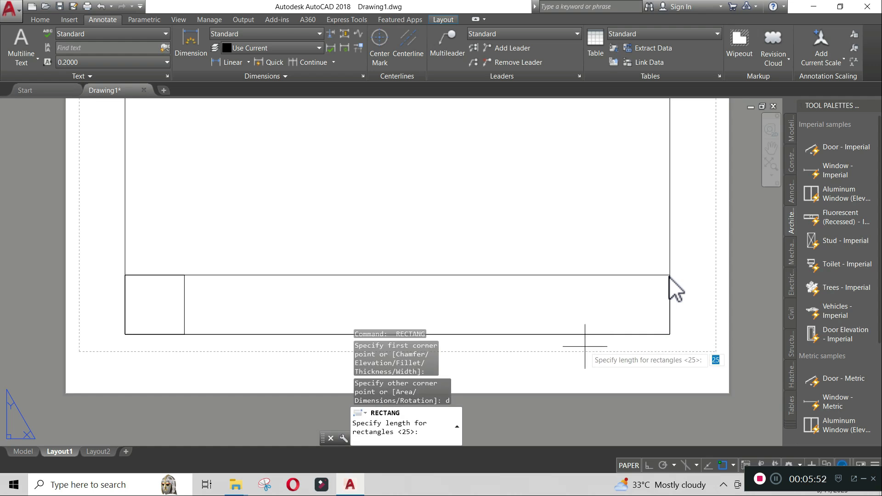
Step: Draw the right-end square and intermediate cell rectangles from existing corners, using a 25 dimension
text(25)
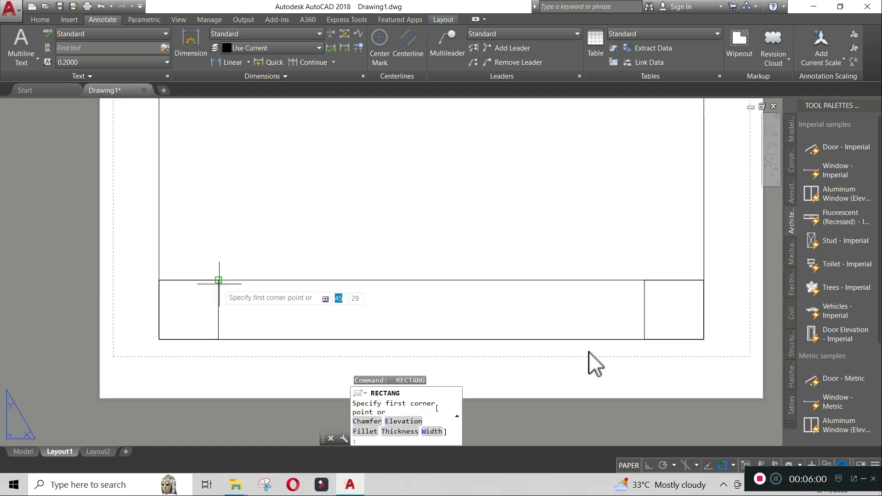
click(218, 280)
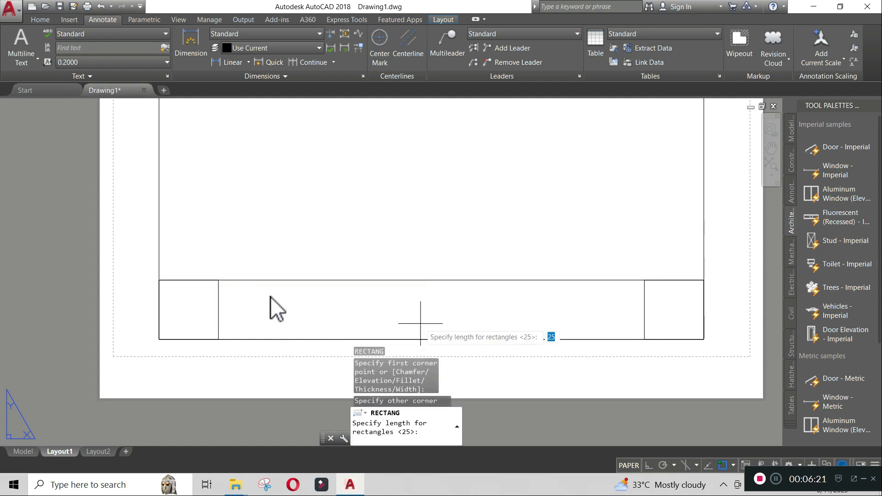
text(d)
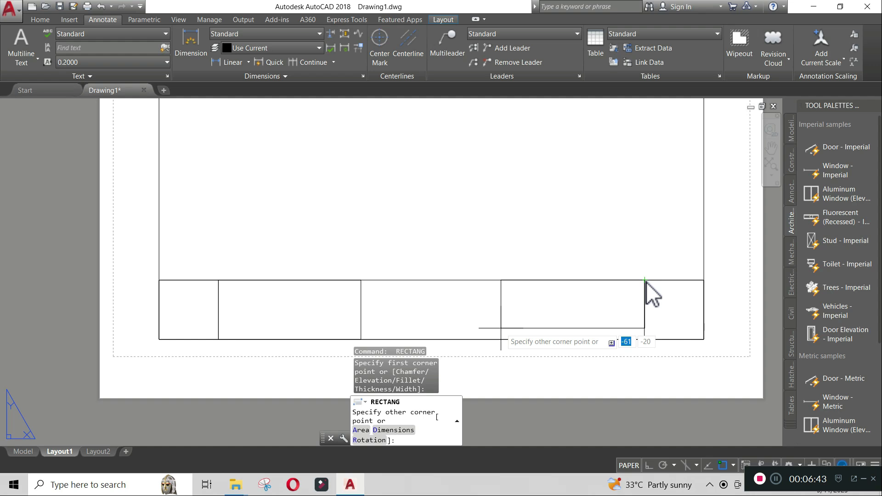
text(d)
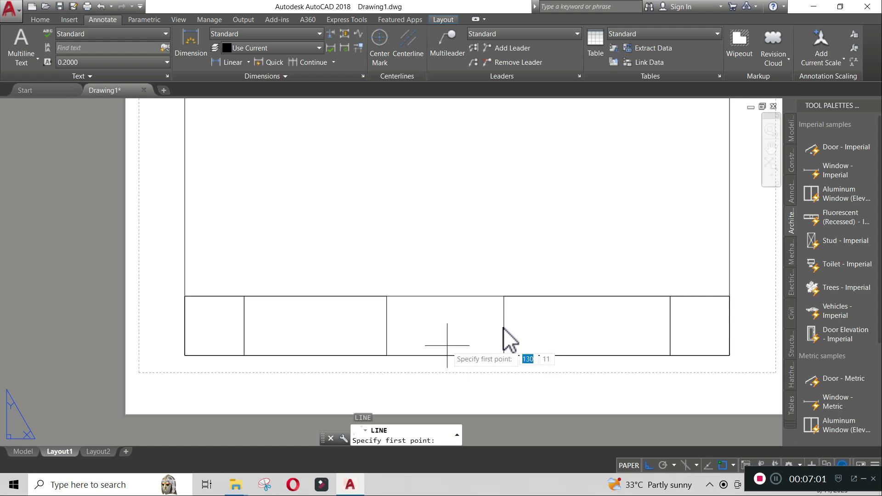
mouse_move(729, 326)
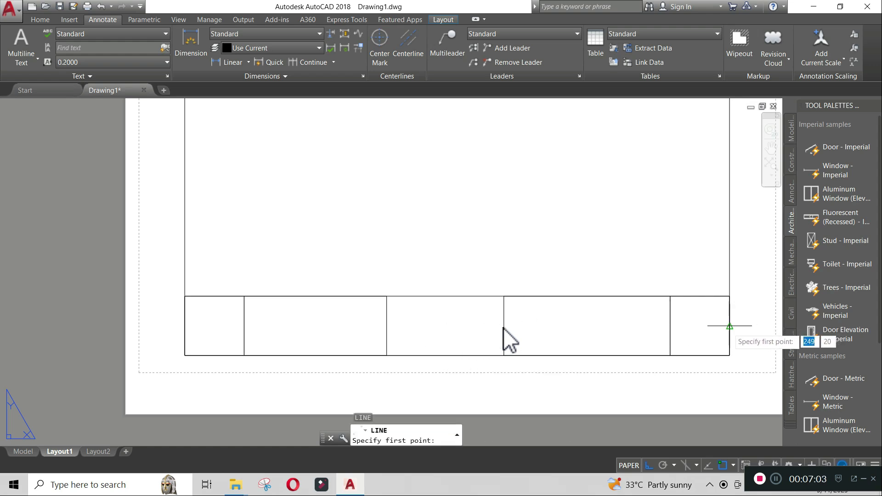
Step: Draw a horizontal line from the title block's right-edge midpoint to the left square's edge
click(243, 327)
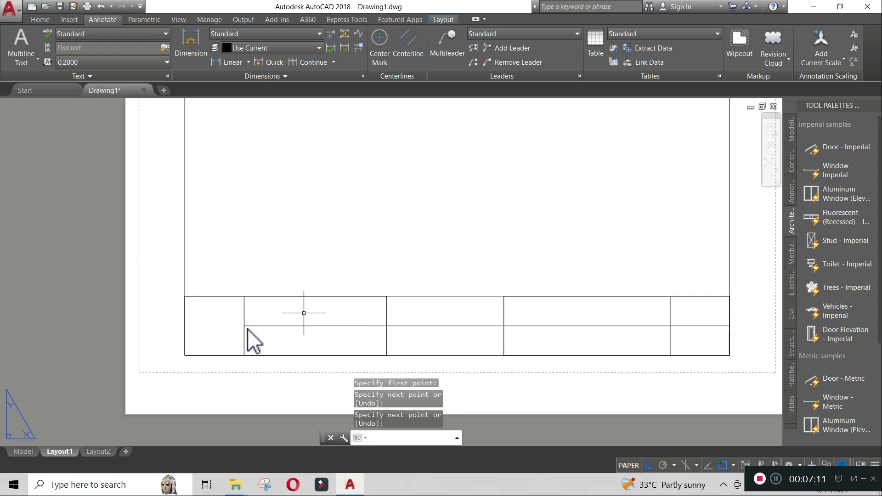
text(o)
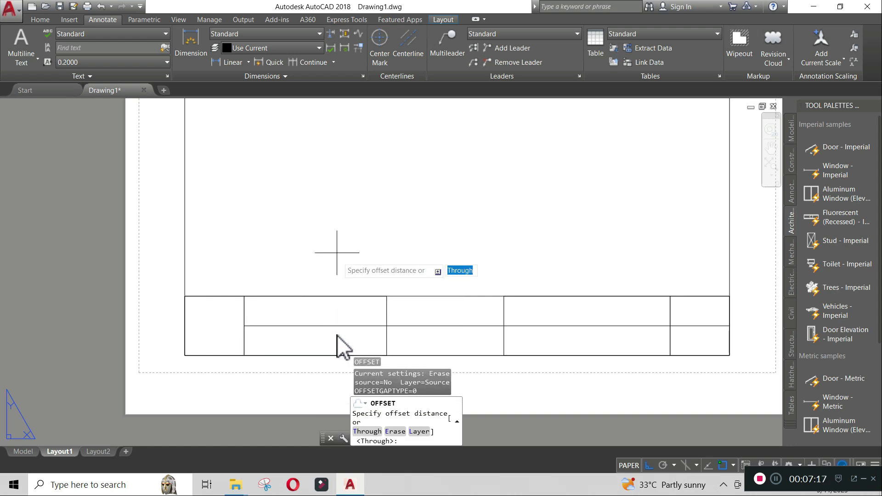
Step: Offset the middle horizontal line 6.25 above and below to create narrower rows
click(40, 19)
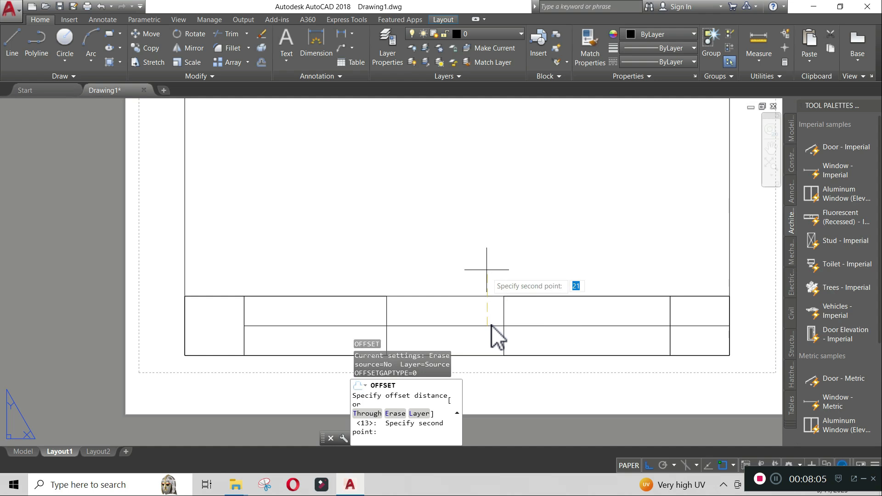
text(6.25)
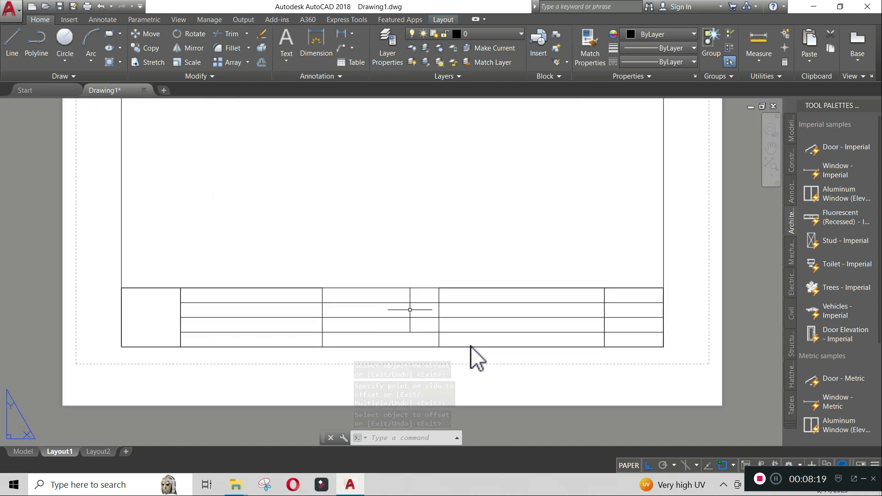
text(T)
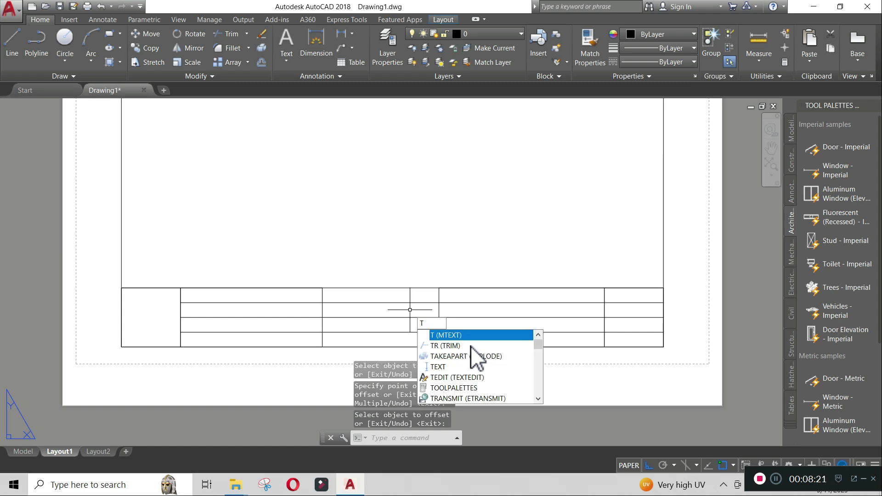
text(R)
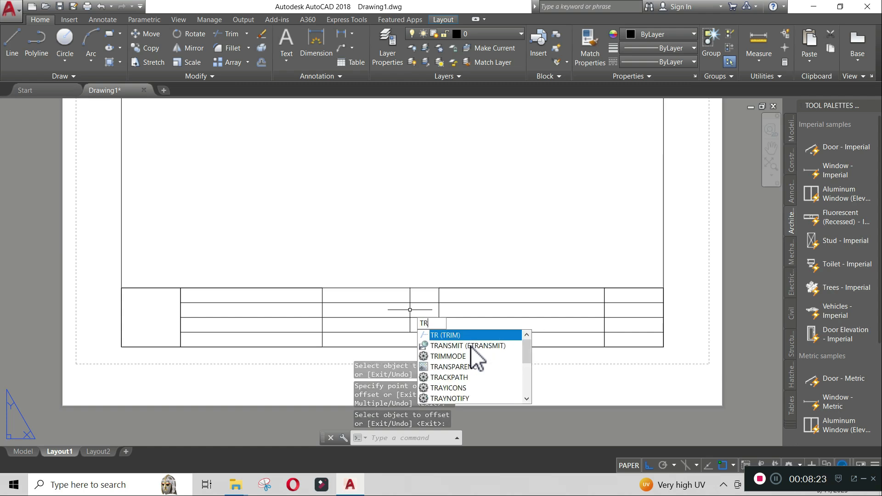